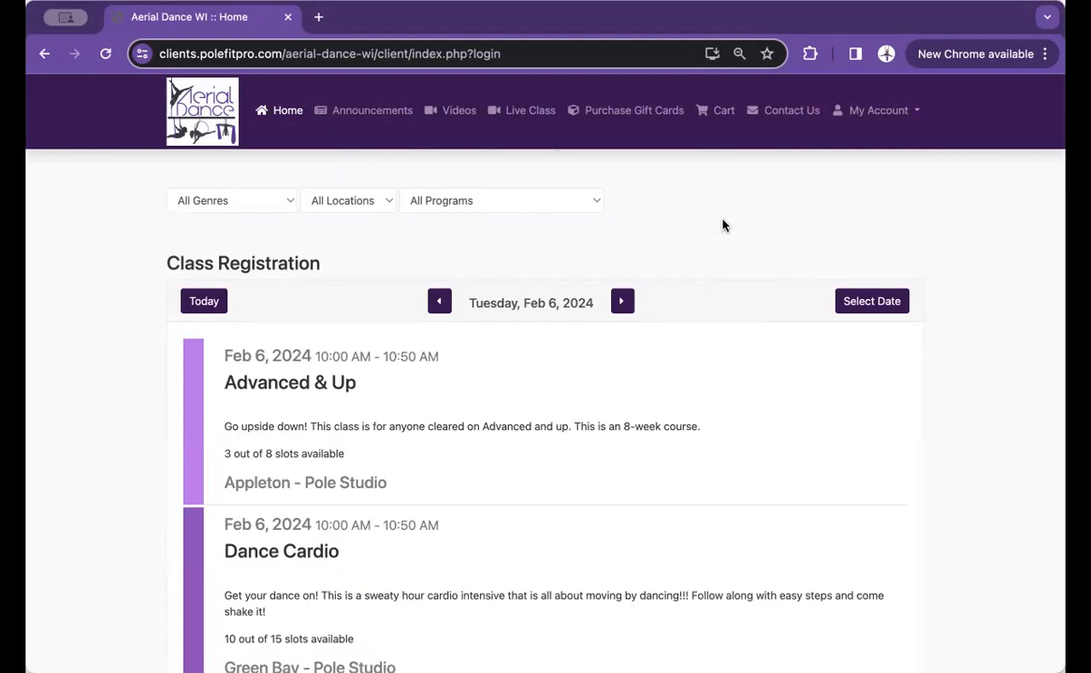
Show the booked classes page from the My Account menu.
click(877, 110)
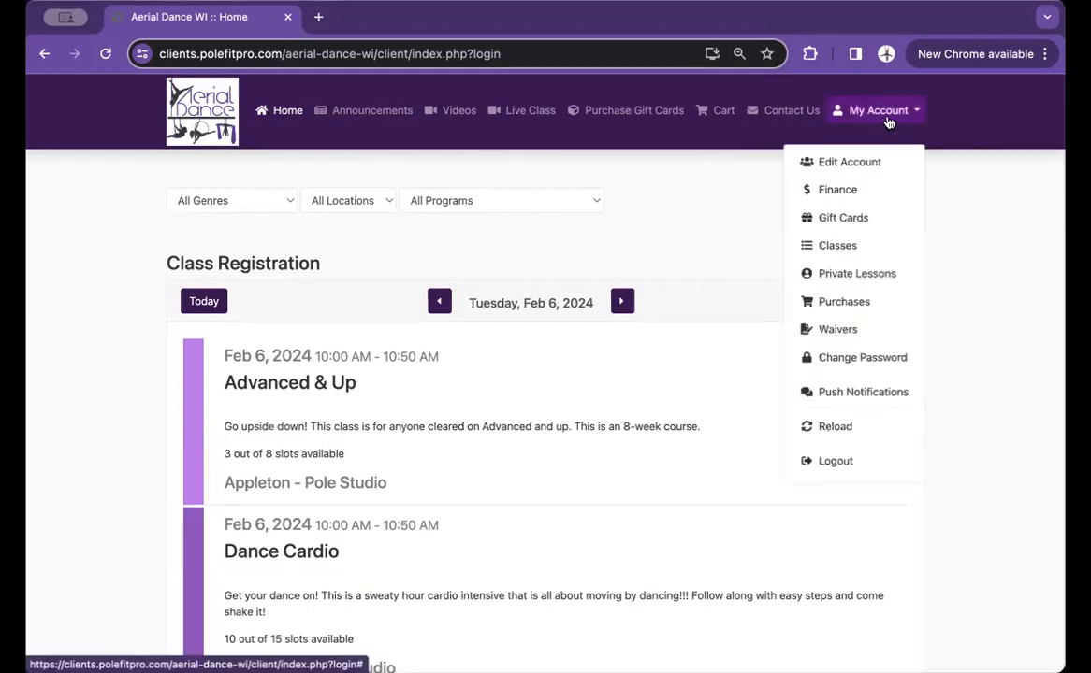
click(836, 245)
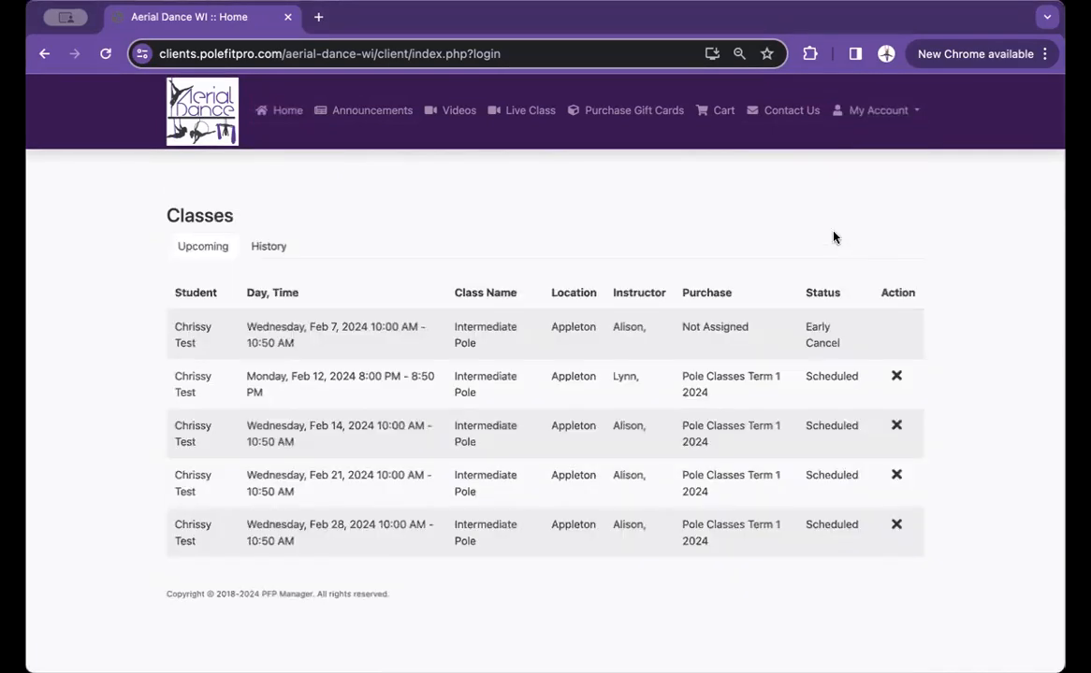
mouse_move(932, 333)
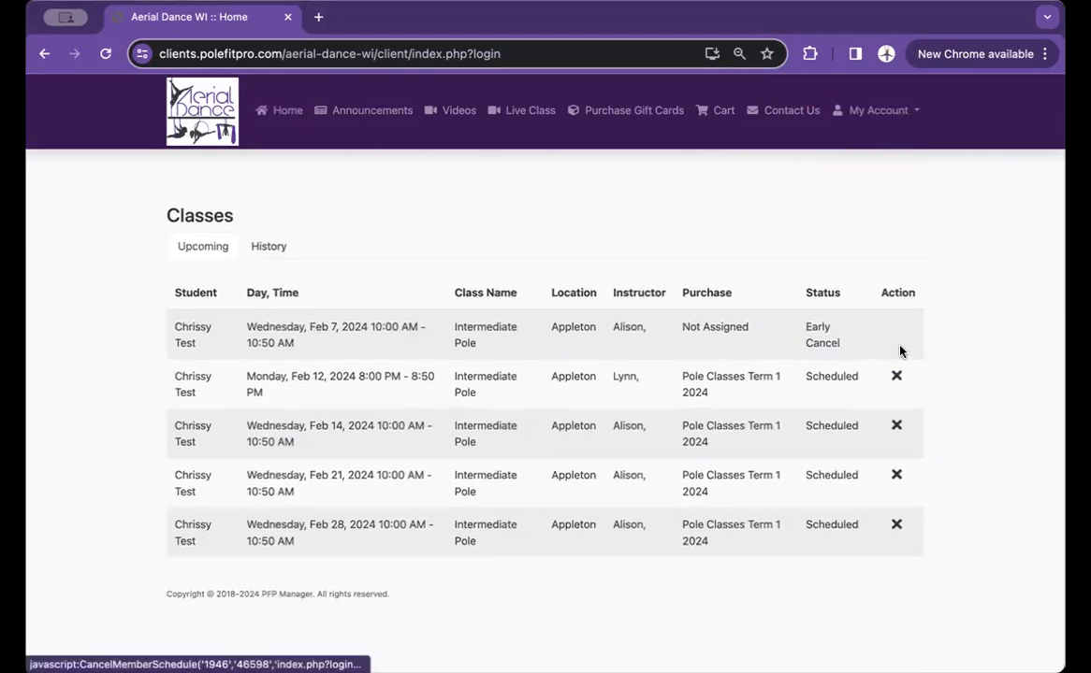
Early-cancel the Feb 12, 8:00 PM Intermediate Pole class and confirm the cancellation.
click(895, 375)
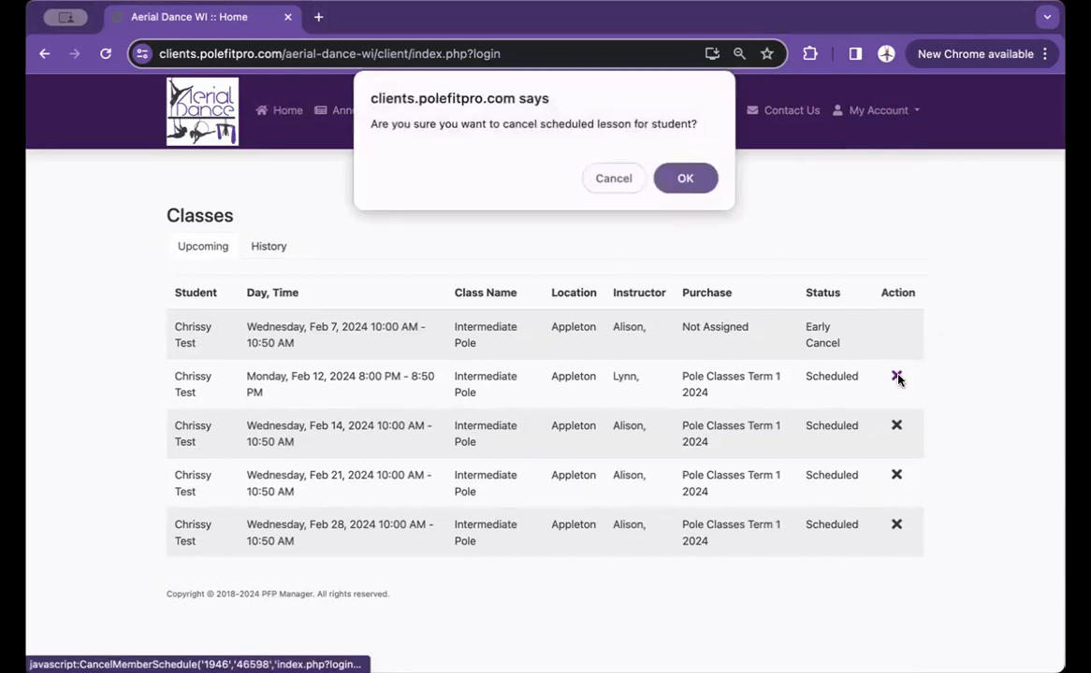
click(685, 177)
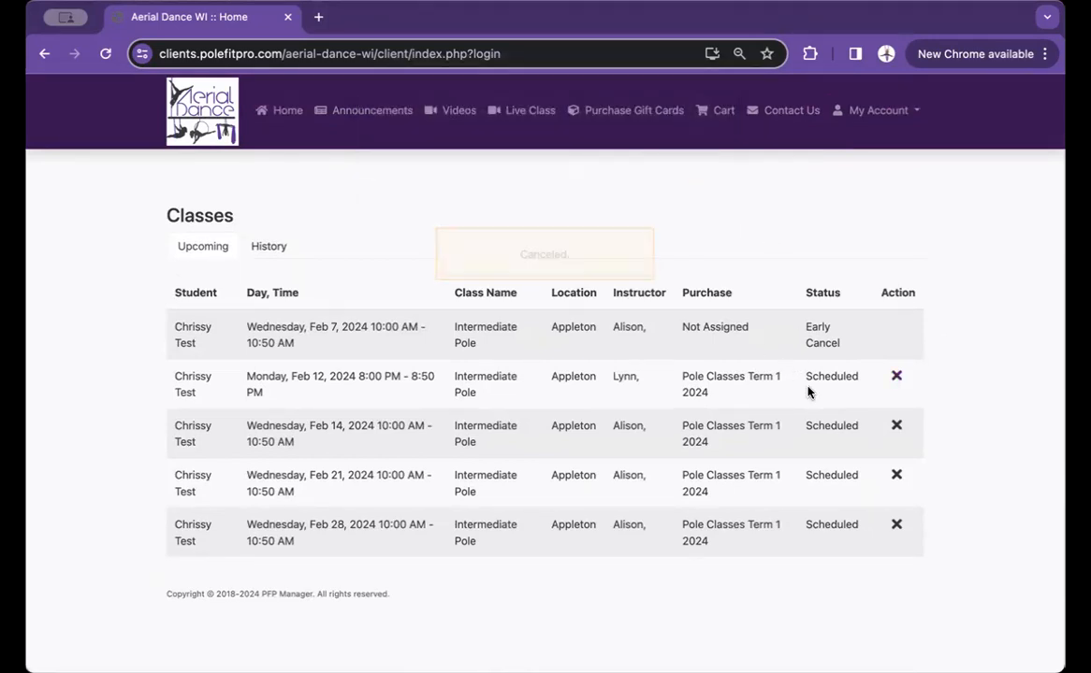
click(895, 376)
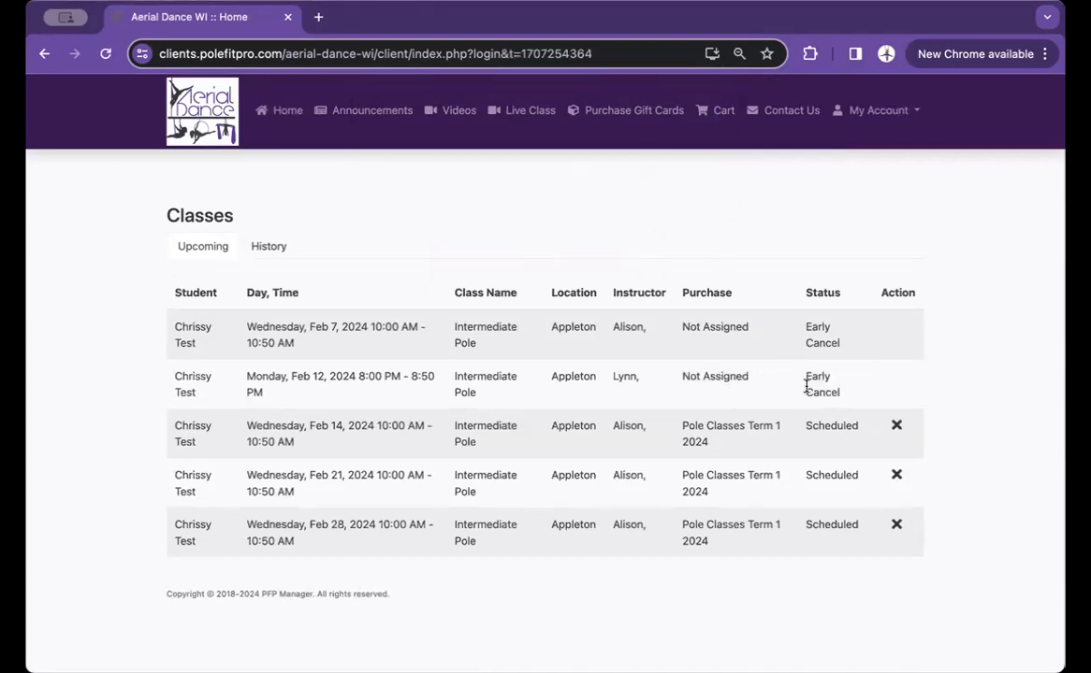
mouse_move(786, 384)
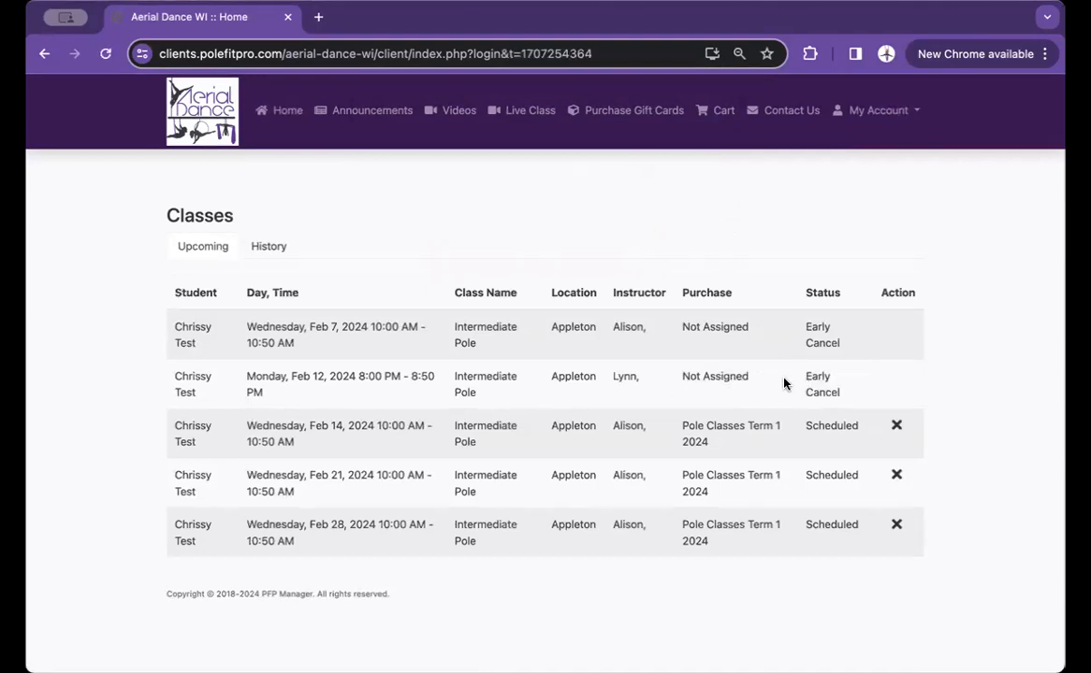
mouse_move(758, 375)
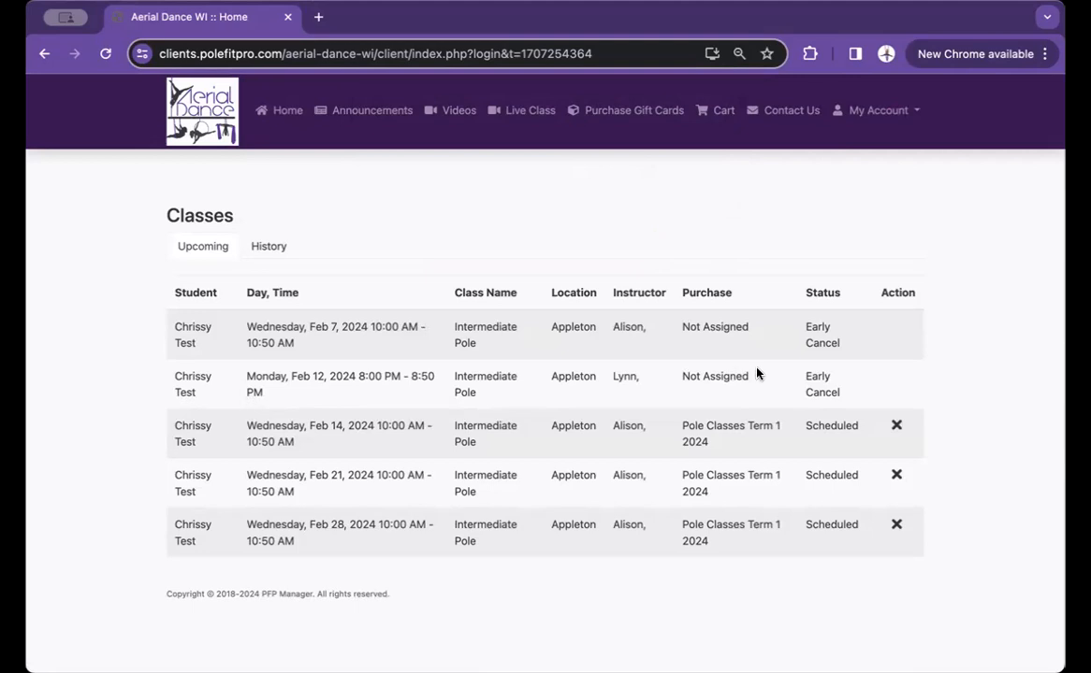
mouse_move(713, 285)
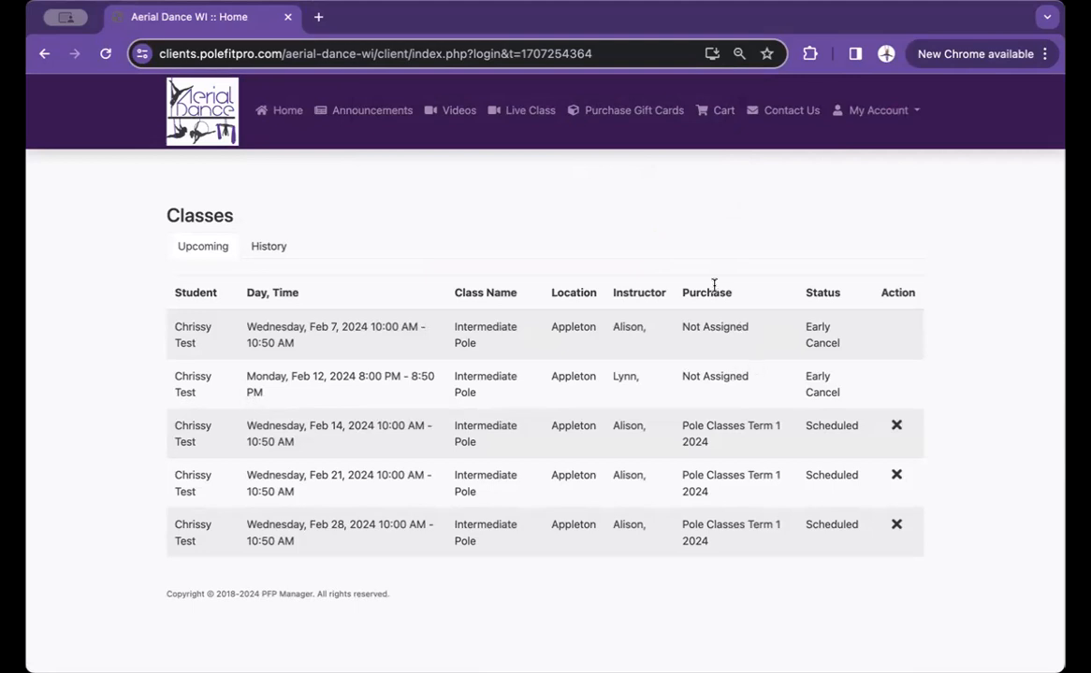
mouse_move(626, 243)
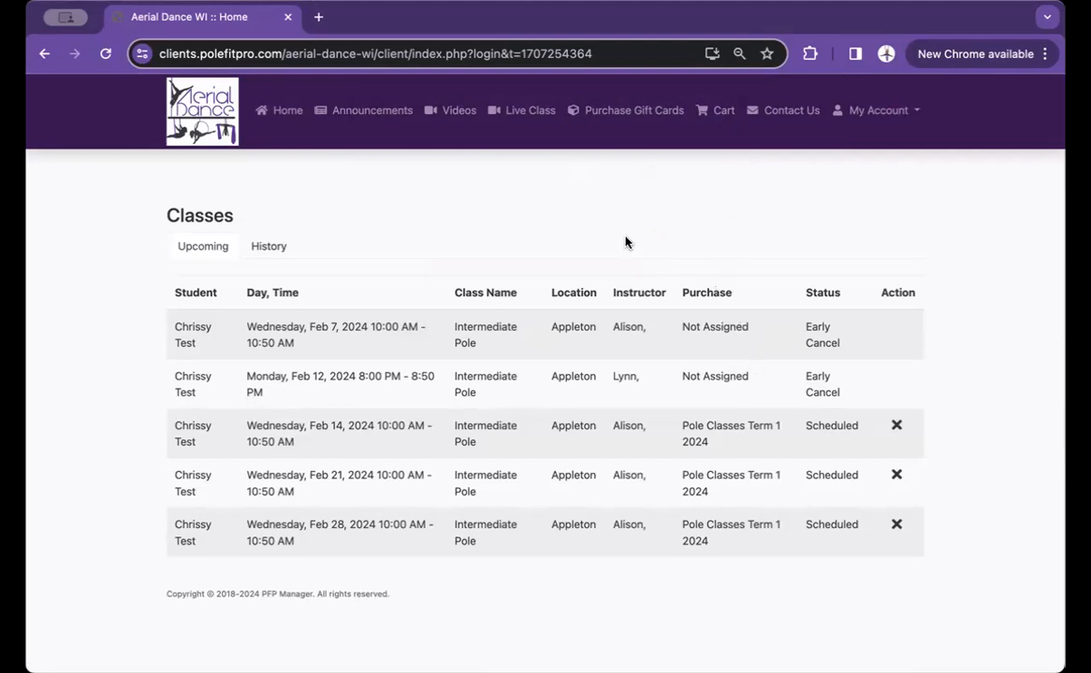
mouse_move(308, 131)
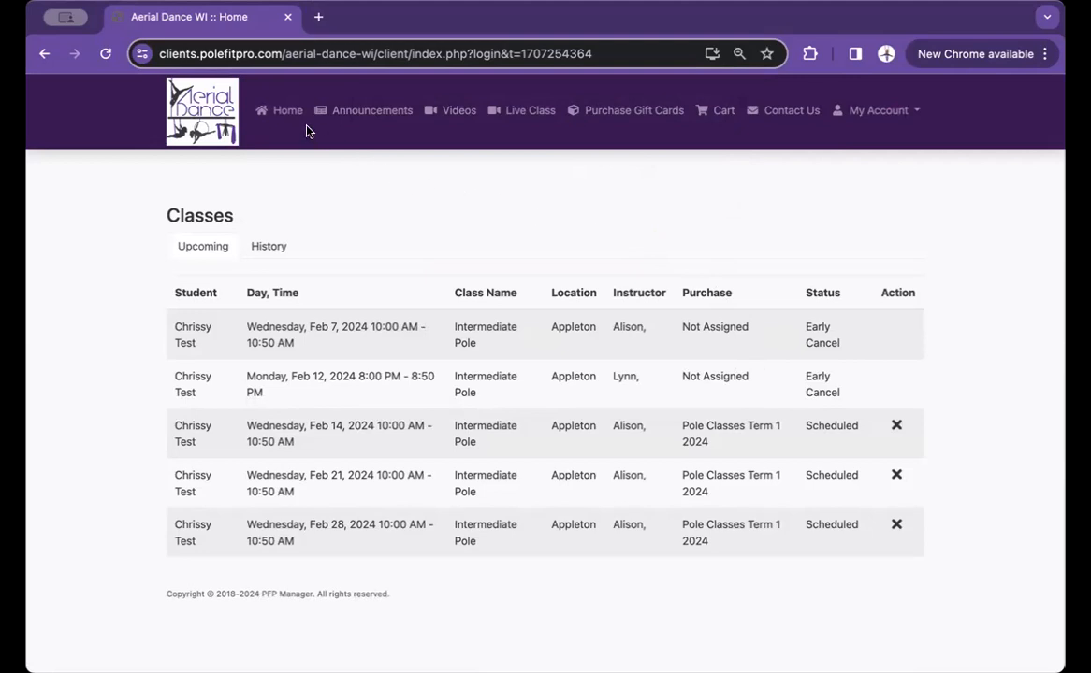
Filter the class schedule to Appleton on Feb 19 and scroll to the 8 PM classes.
click(287, 111)
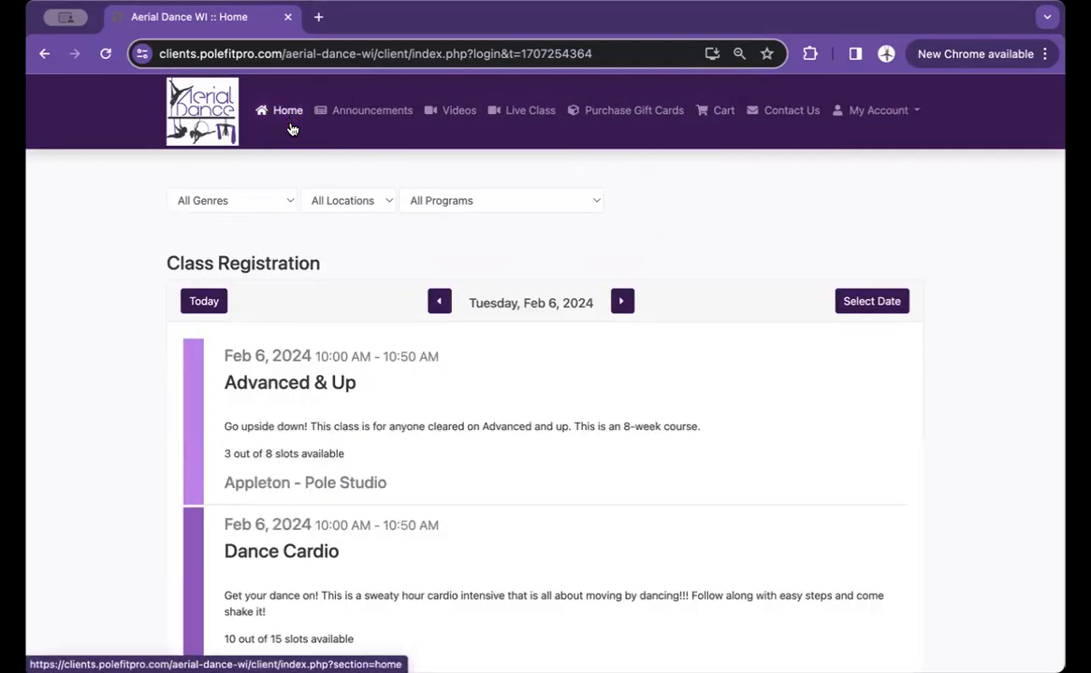
click(349, 200)
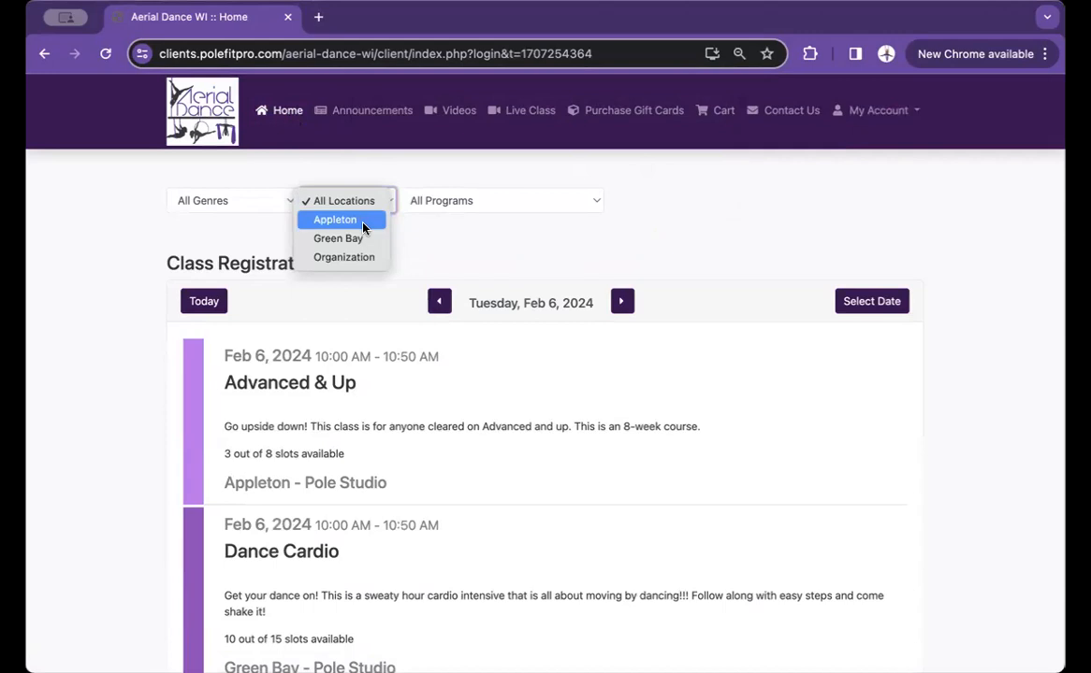
click(334, 219)
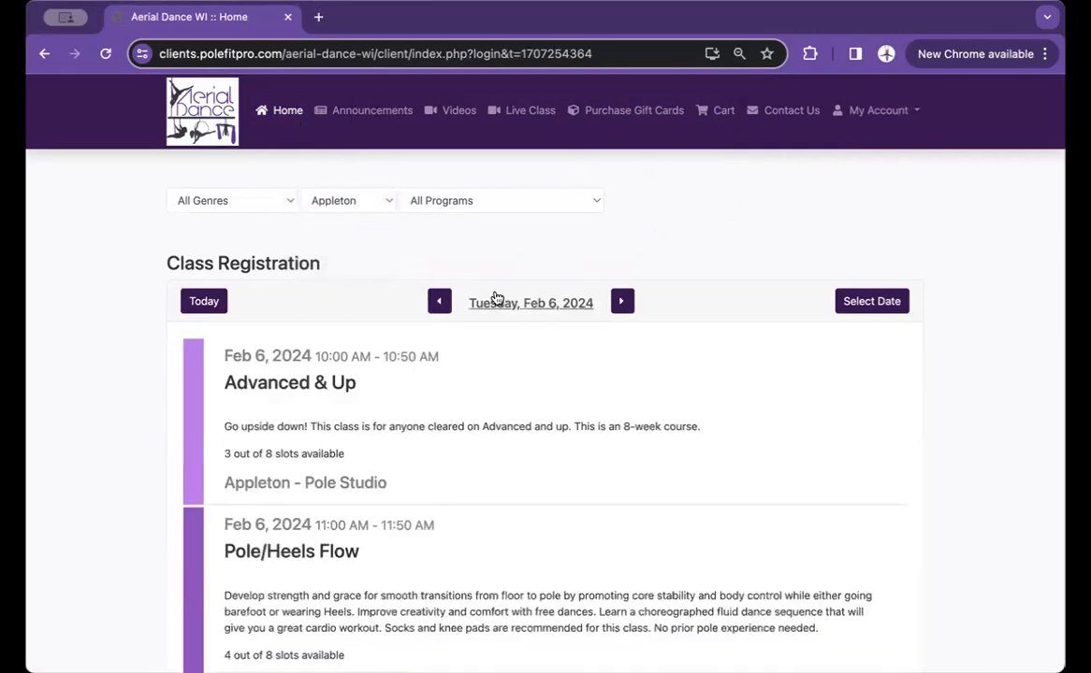
mouse_move(616, 394)
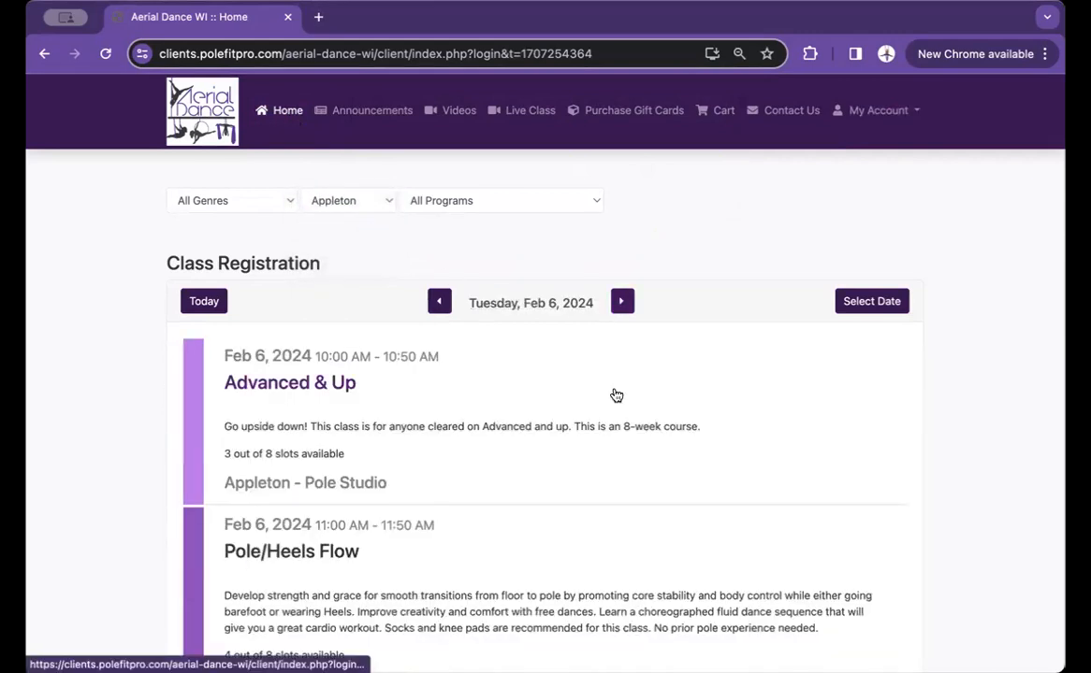
click(621, 301)
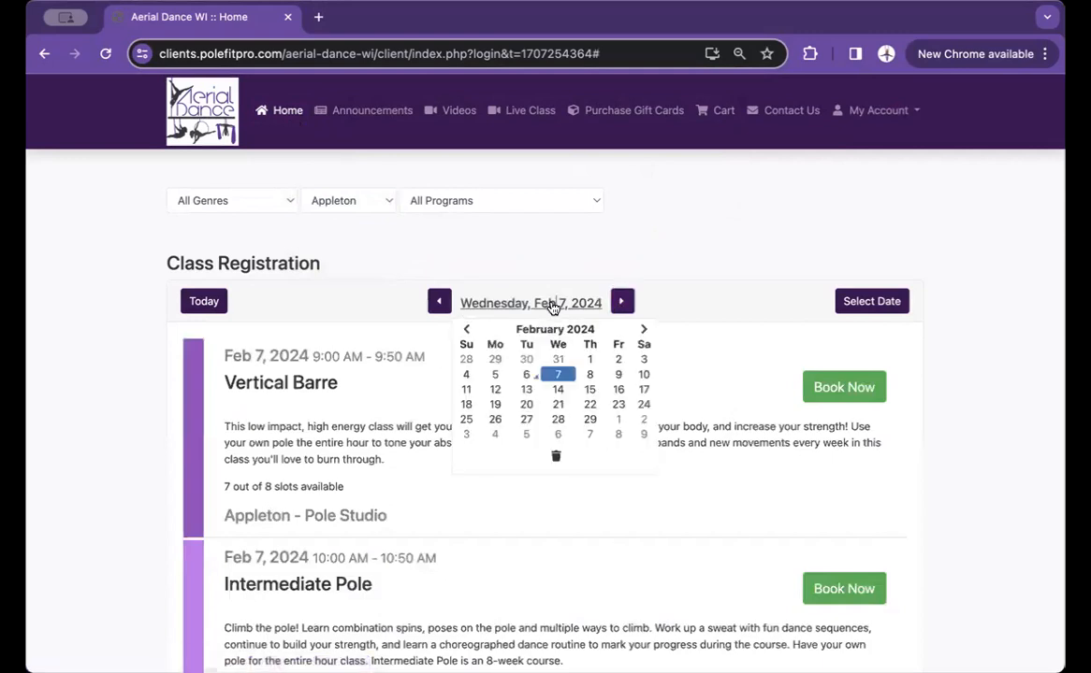
mouse_move(534, 303)
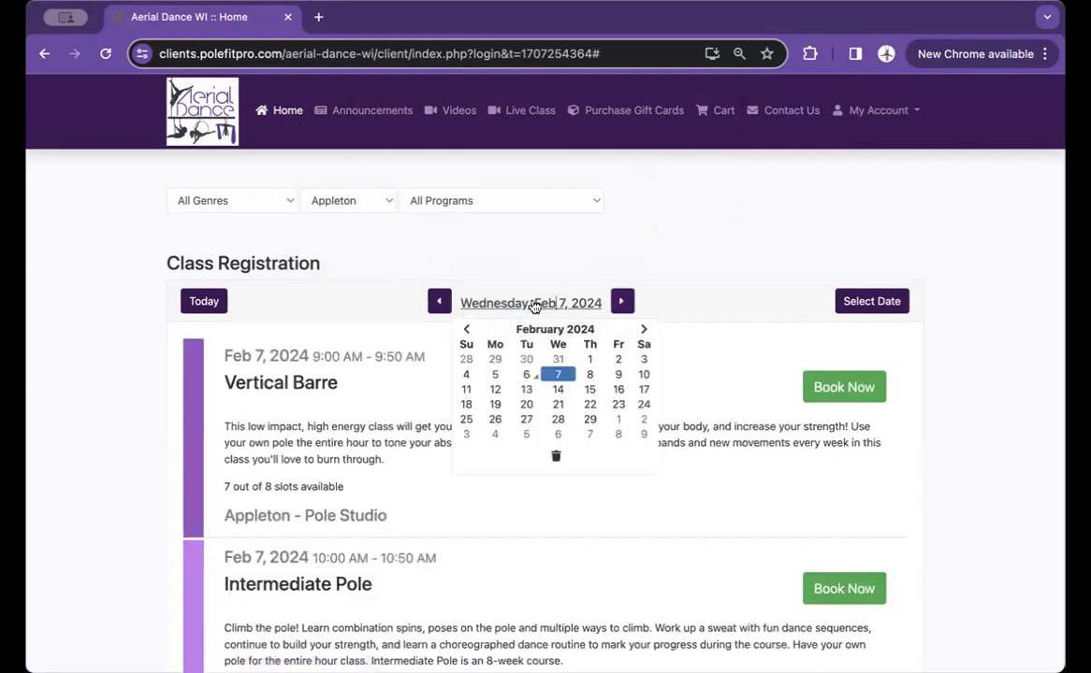
mouse_move(495, 404)
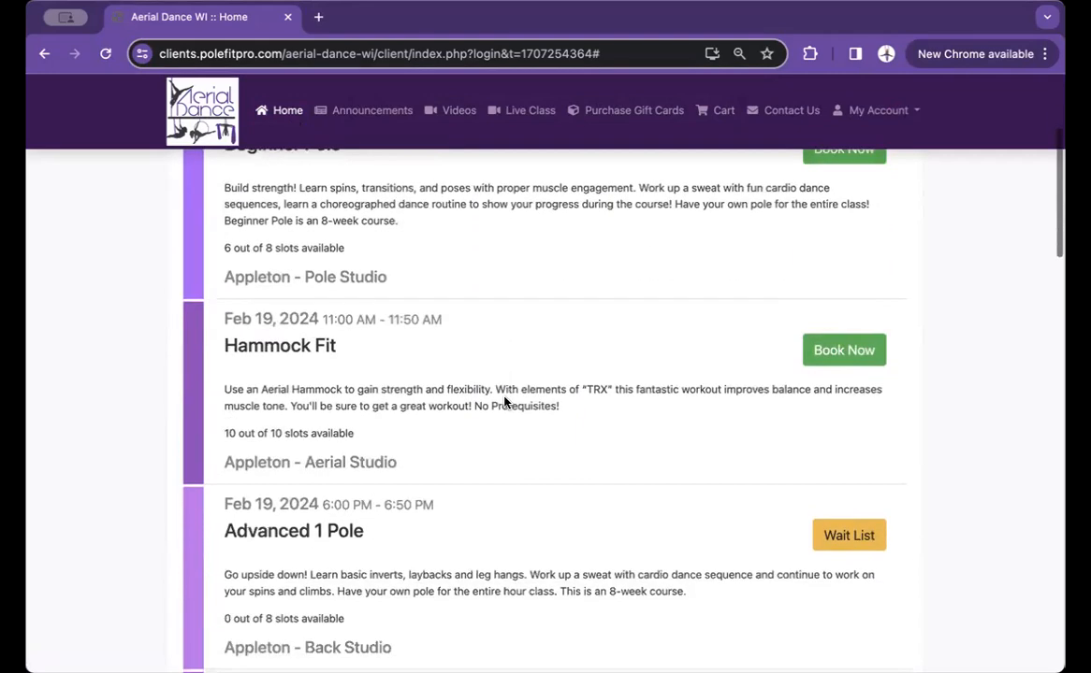
scroll(down, 3)
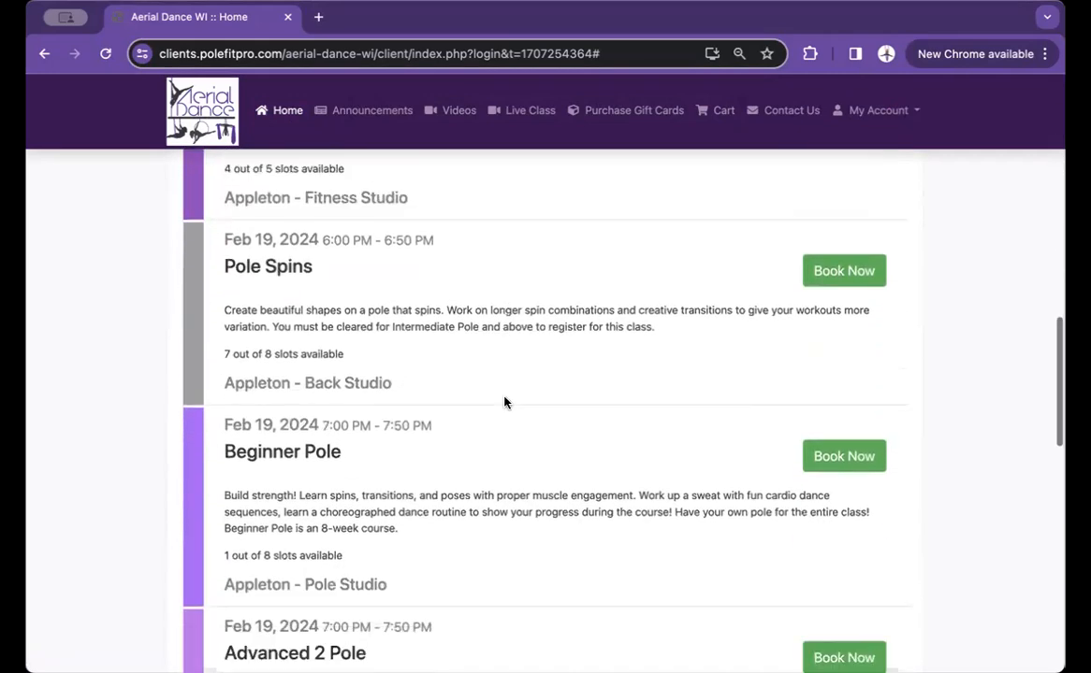
scroll(down, 3)
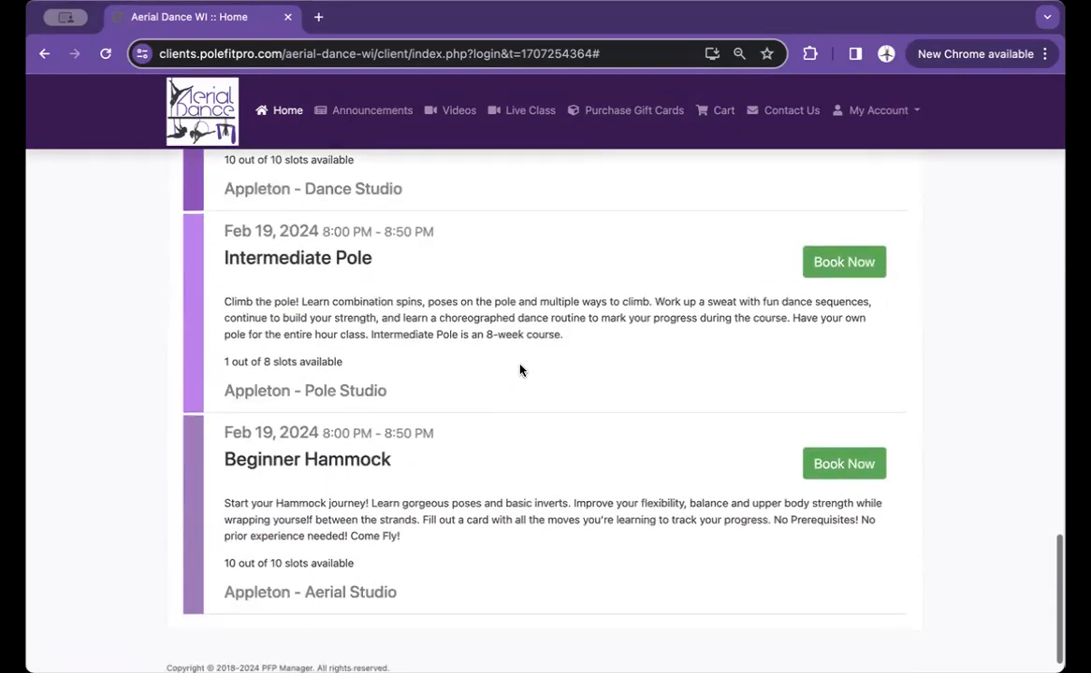
Register for the Feb 19, 8 PM Intermediate Pole class with the previously purchased membership.
click(842, 262)
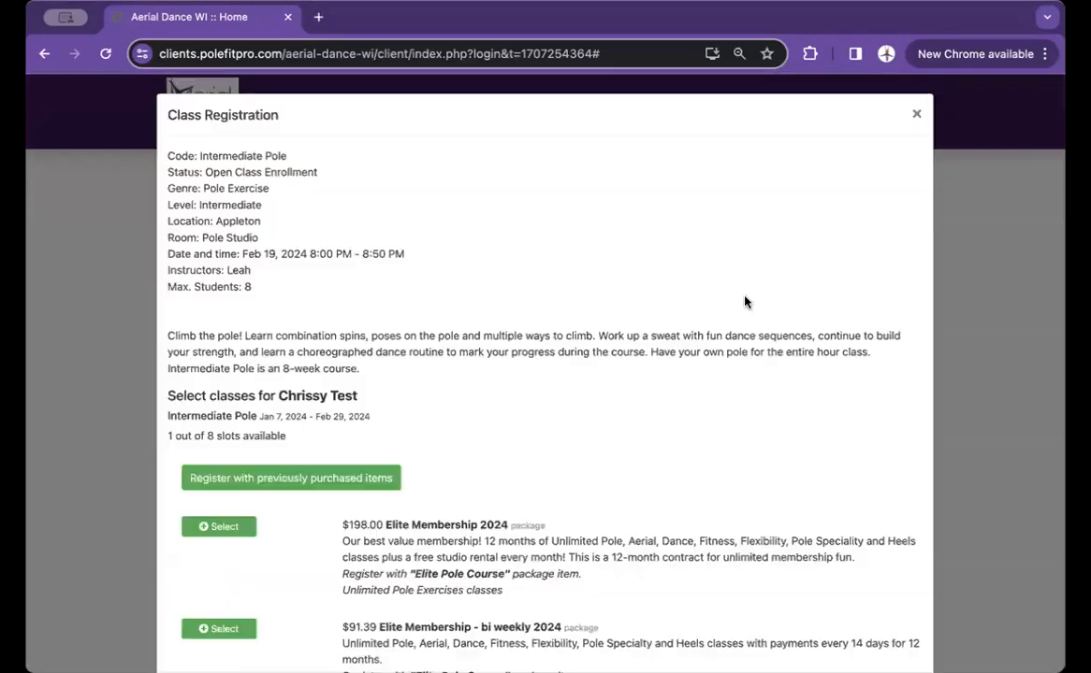
click(291, 478)
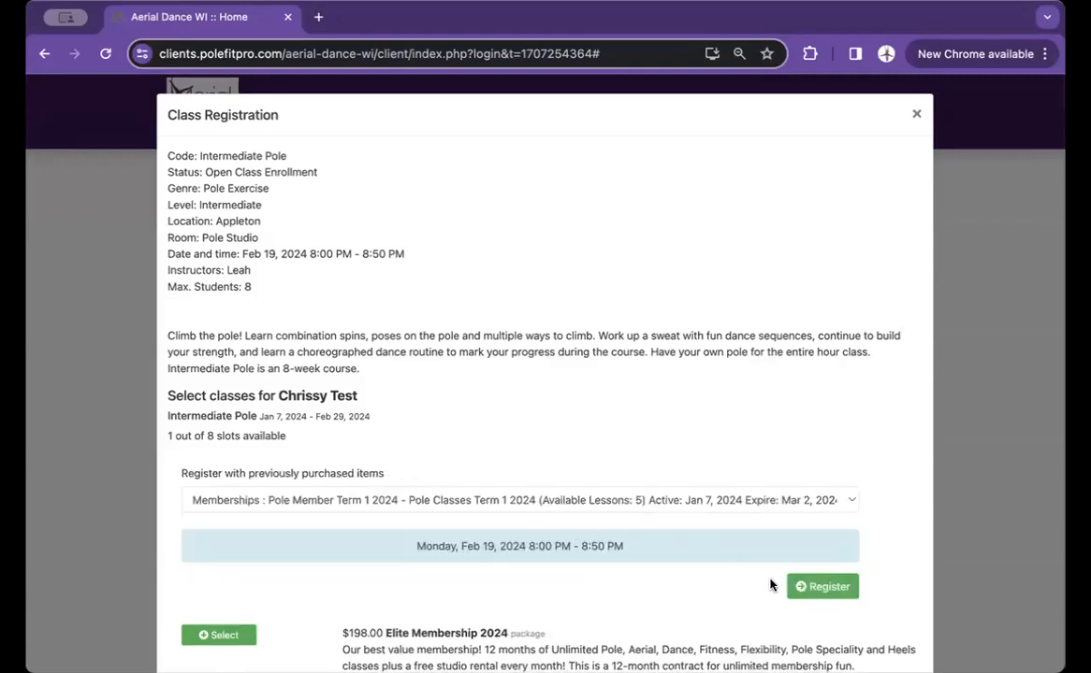
click(822, 587)
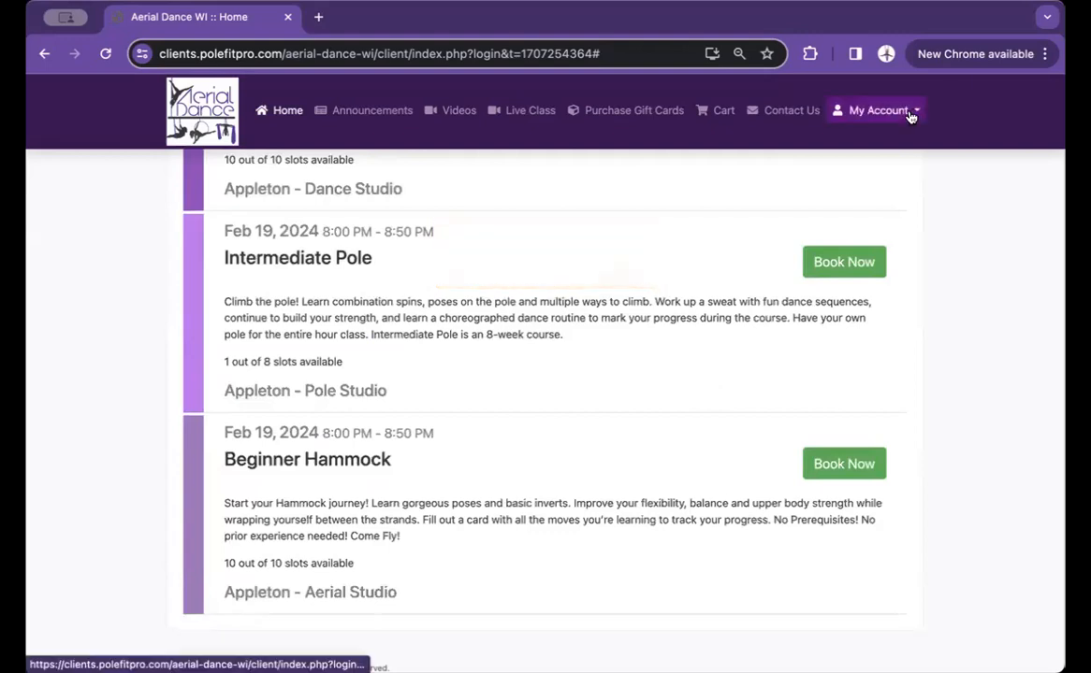
click(878, 110)
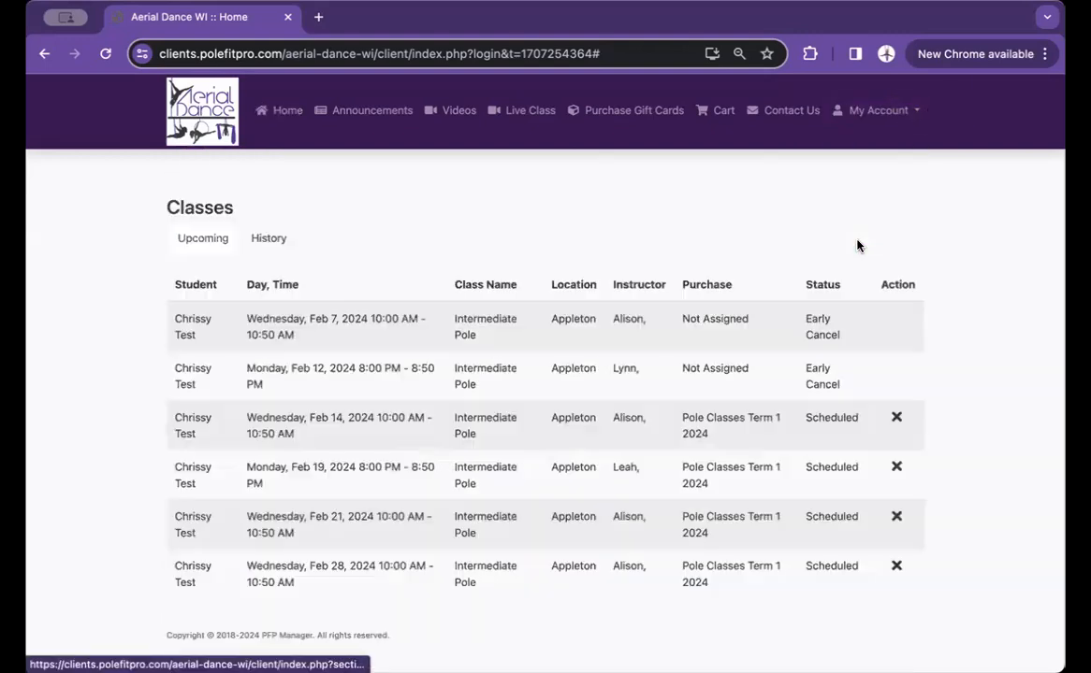
mouse_move(415, 433)
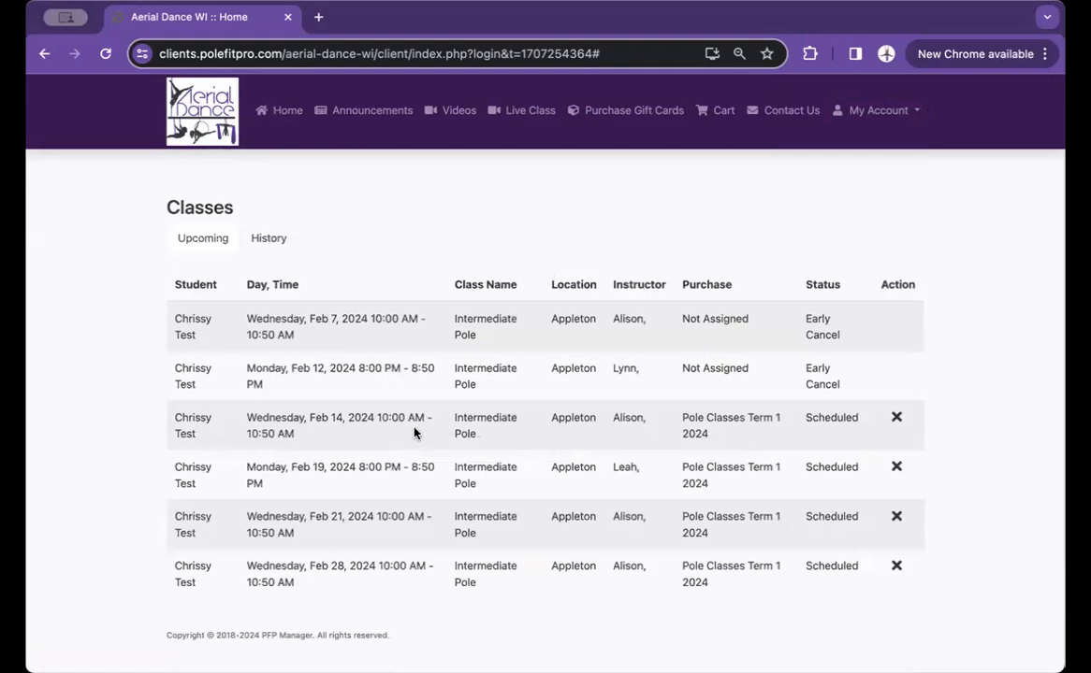
mouse_move(847, 439)
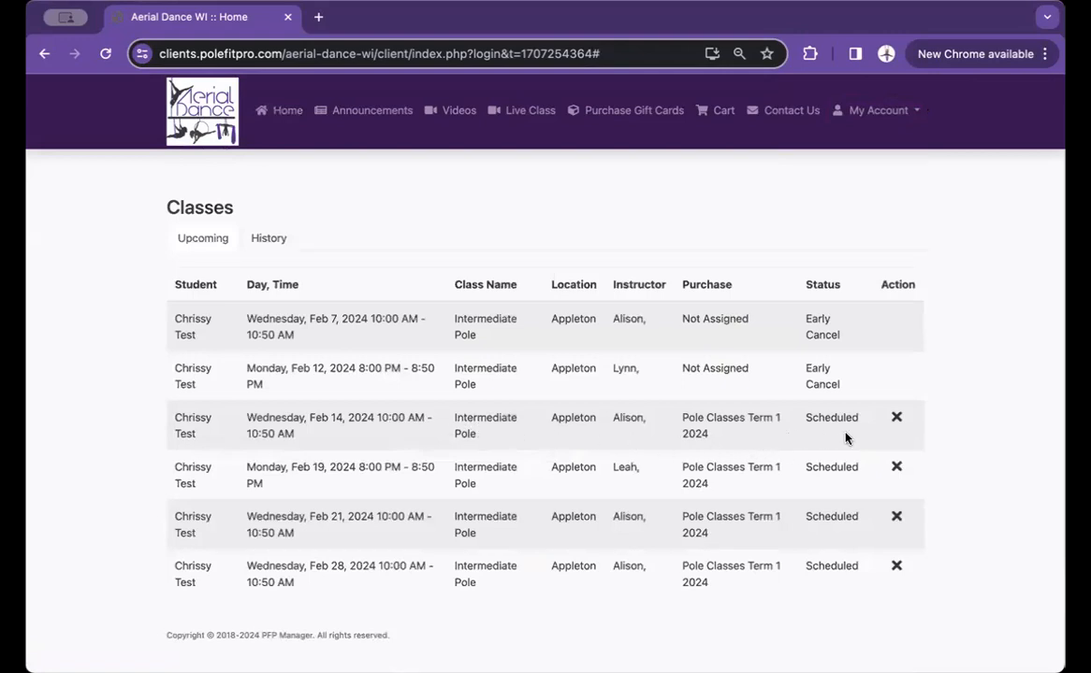